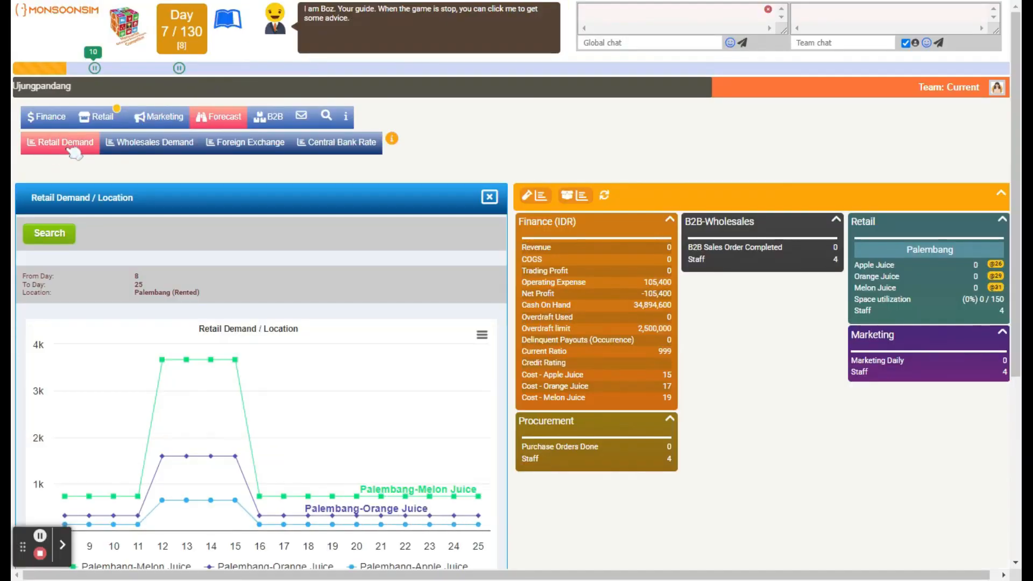
mouse_move(162, 361)
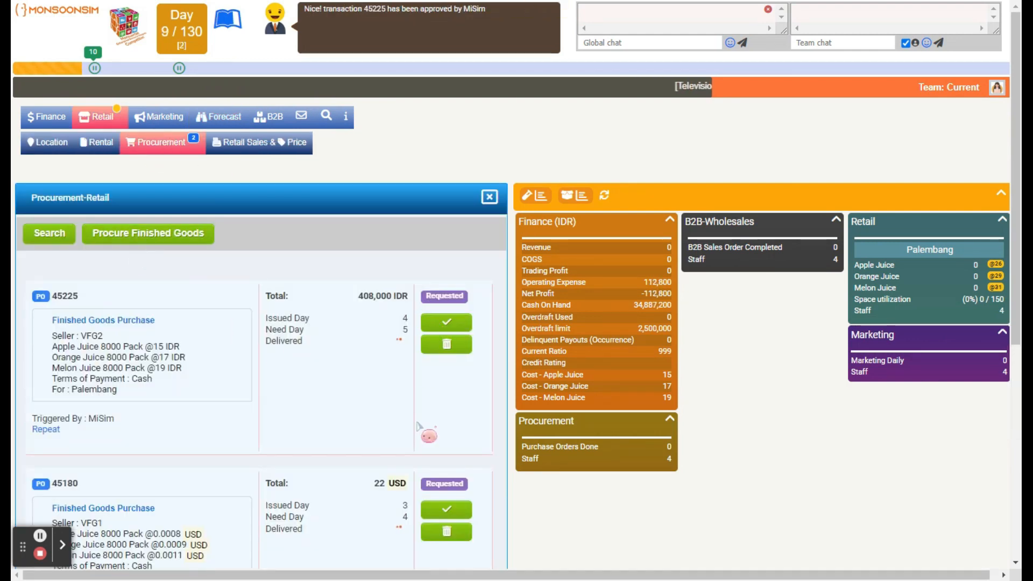
Step: Approve juice purchase order 45180, review juice prices, and shrink Palembang rental space to 100 m2
left_click(446, 322)
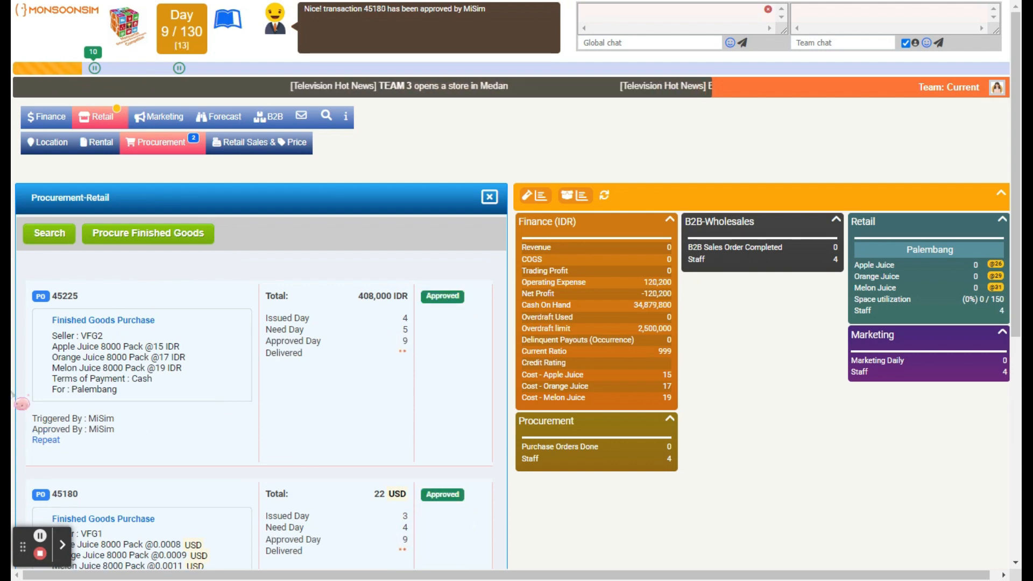
left_click(259, 142)
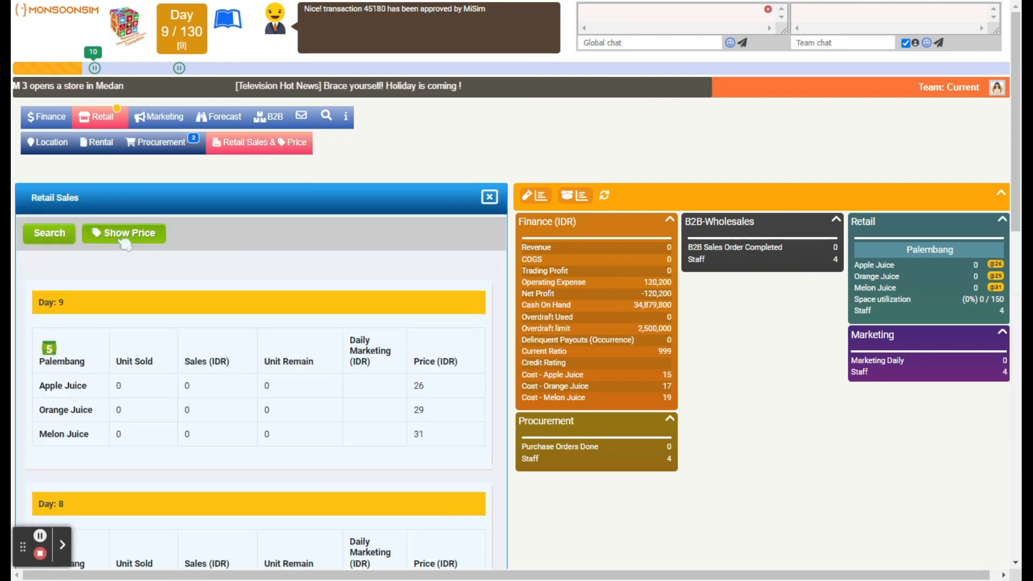
left_click(123, 233)
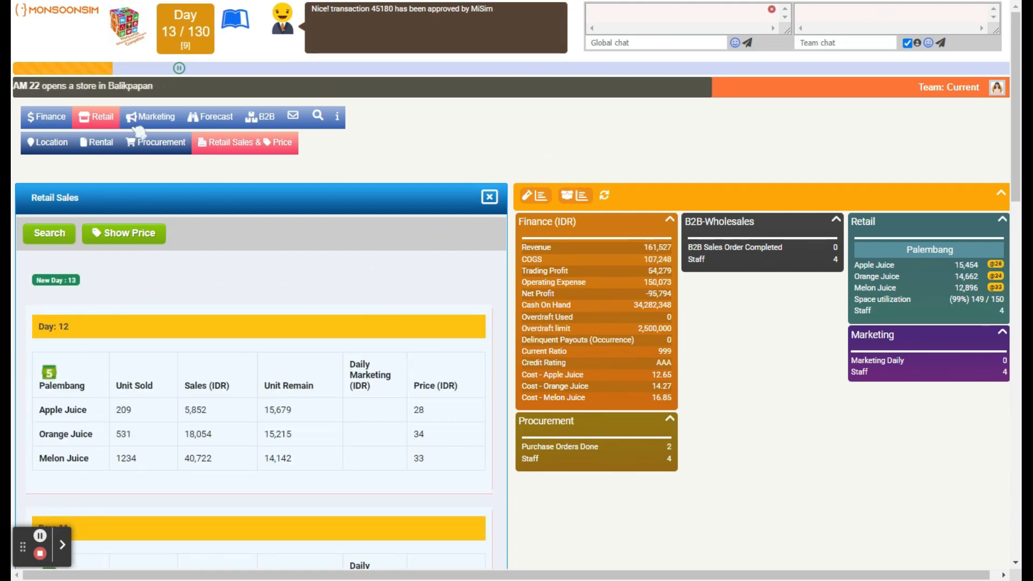
left_click(100, 142)
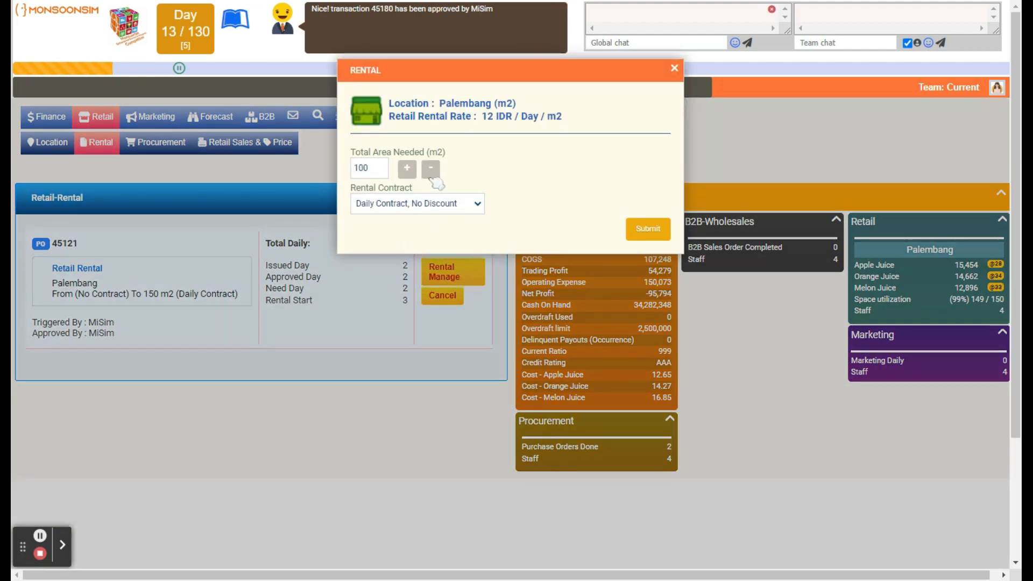
left_click(646, 228)
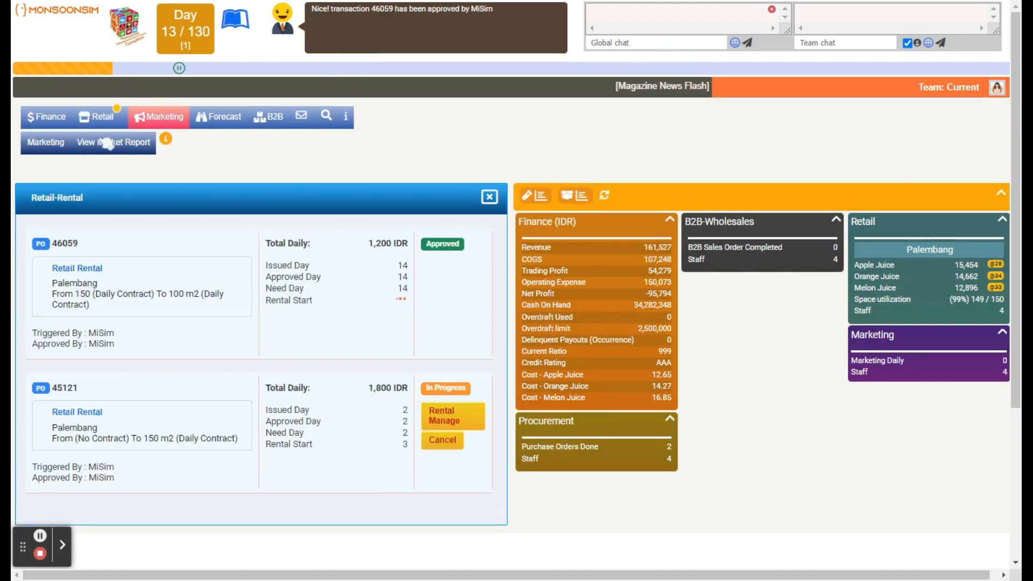
Step: Set Palembang's daily marketing investment to 2,300 IDR and approve the spending order
left_click(45, 142)
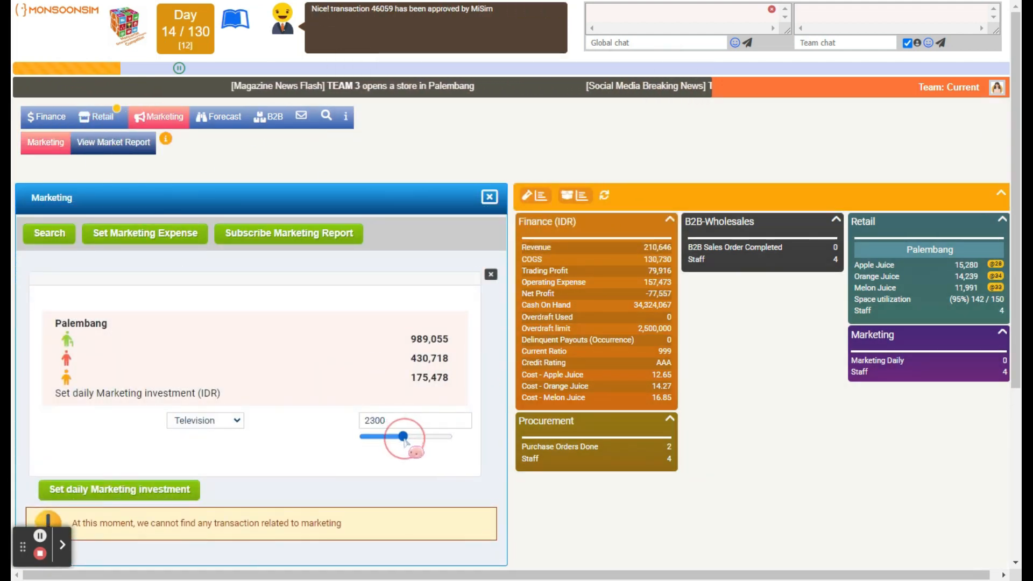
left_click(119, 489)
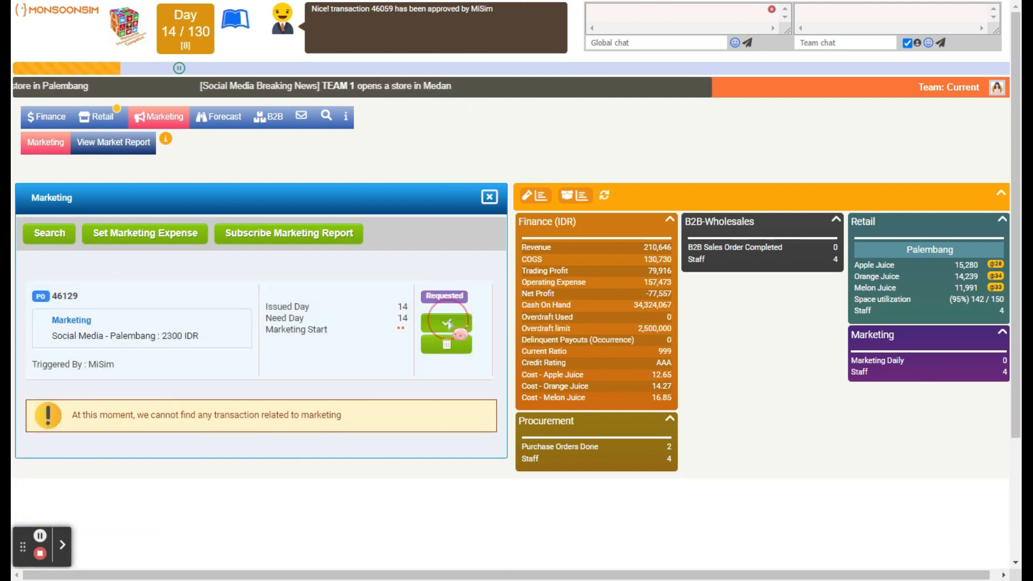
left_click(446, 323)
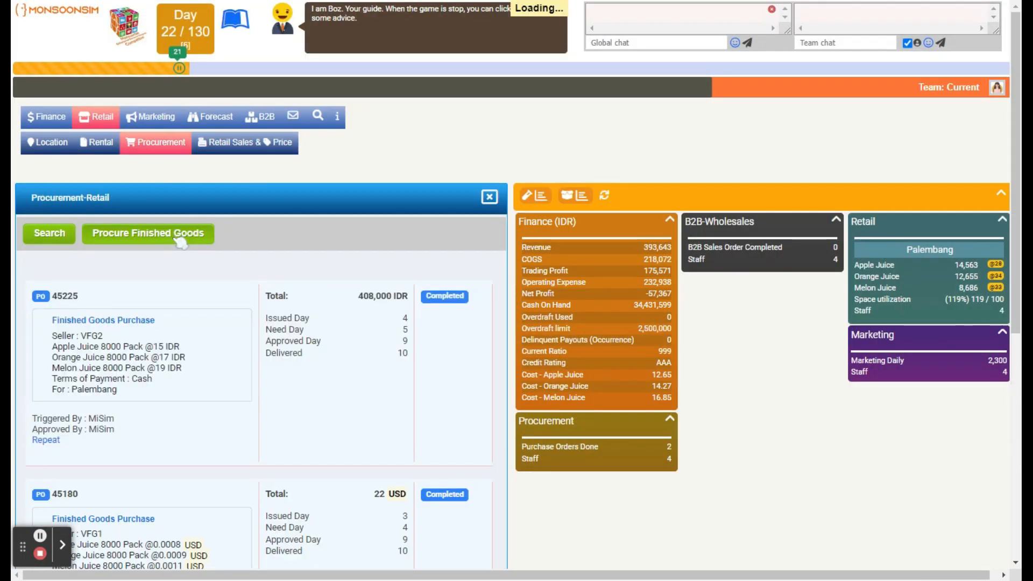
Step: Open the retail parameter table showing holiday sales boosts of 300–800% on days 12–15
left_click(148, 233)
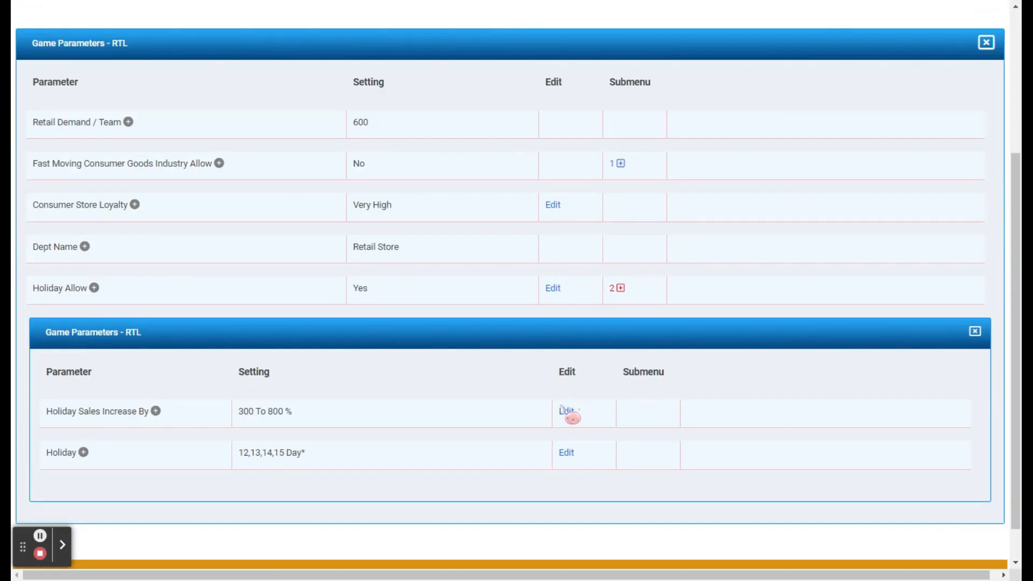
Step: Resubmit holiday days 12,13,14,15 and view Team 3's USD/IDR exchange forecast
left_click(565, 452)
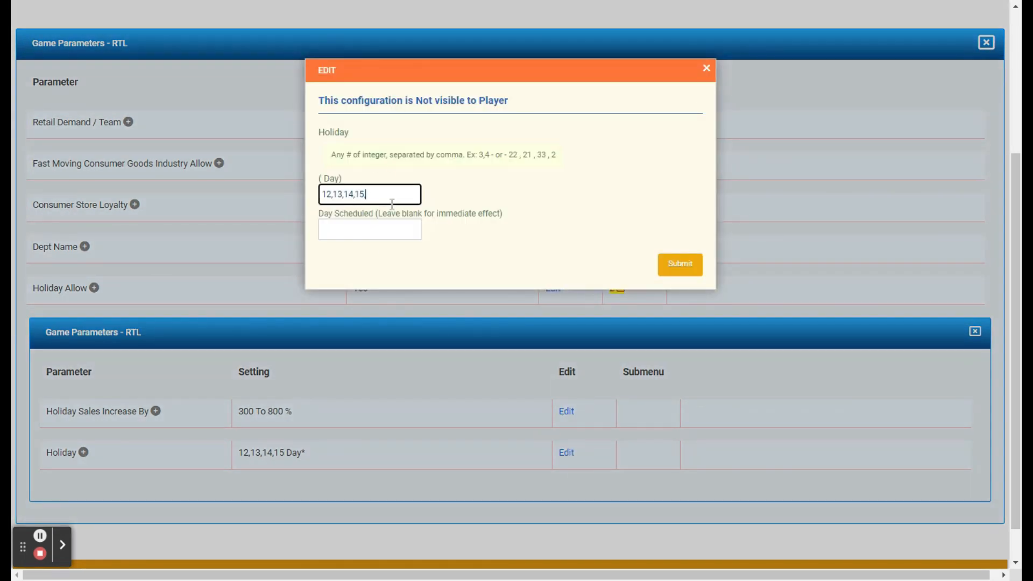
left_click(679, 264)
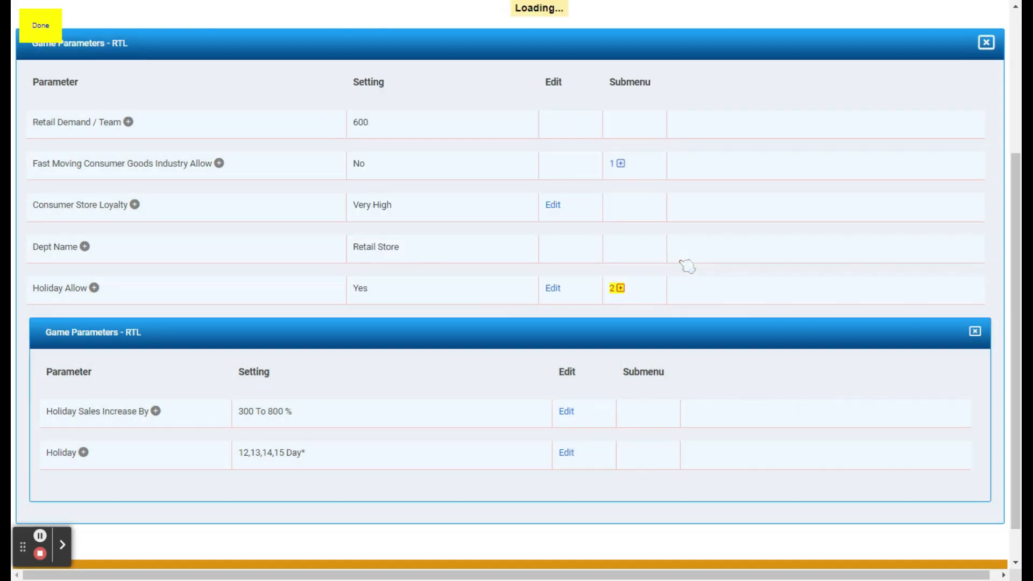
left_click(566, 410)
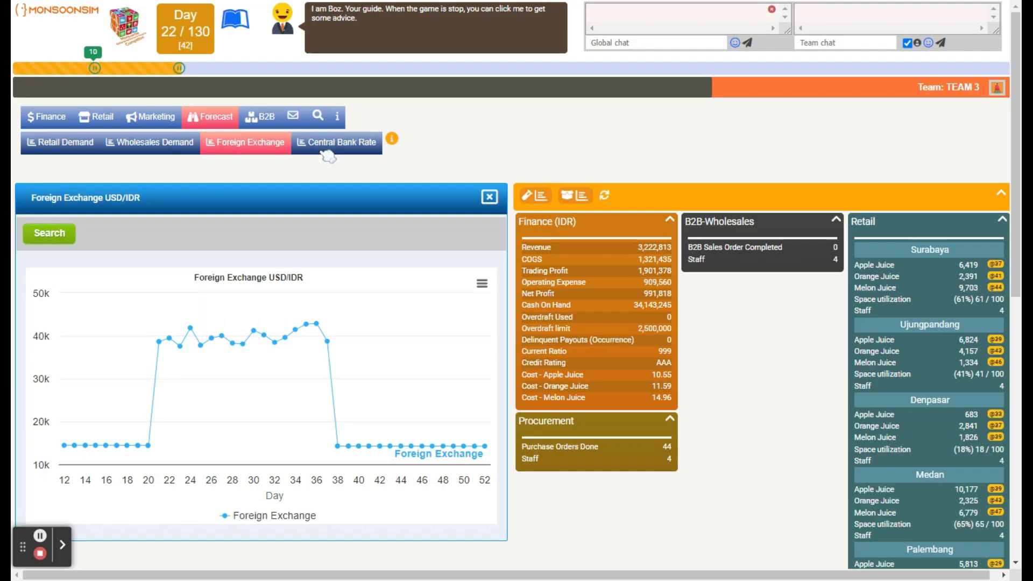
Step: View the central bank rate forecast, then the wholesale juice demand forecast
left_click(337, 142)
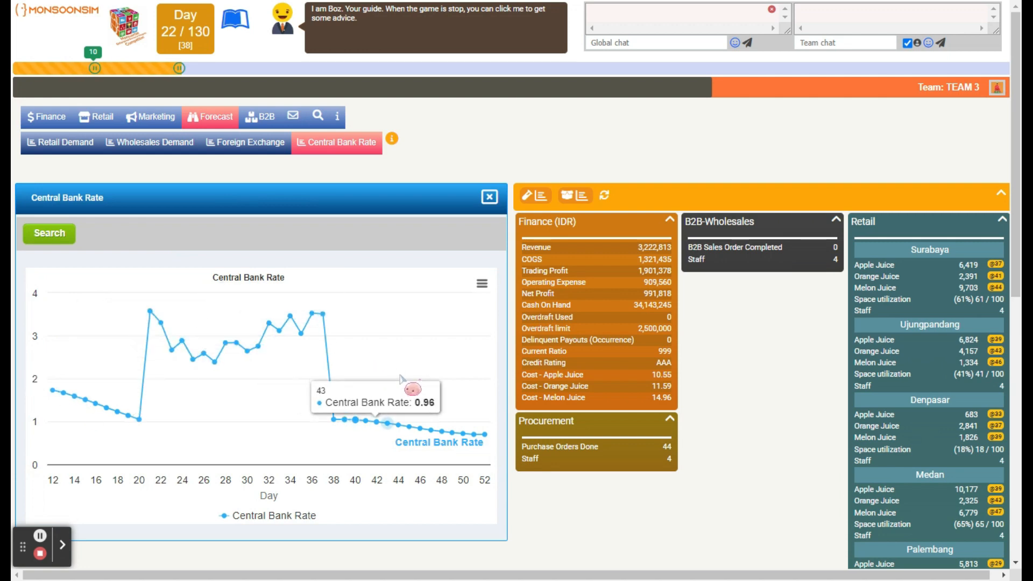
left_click(149, 142)
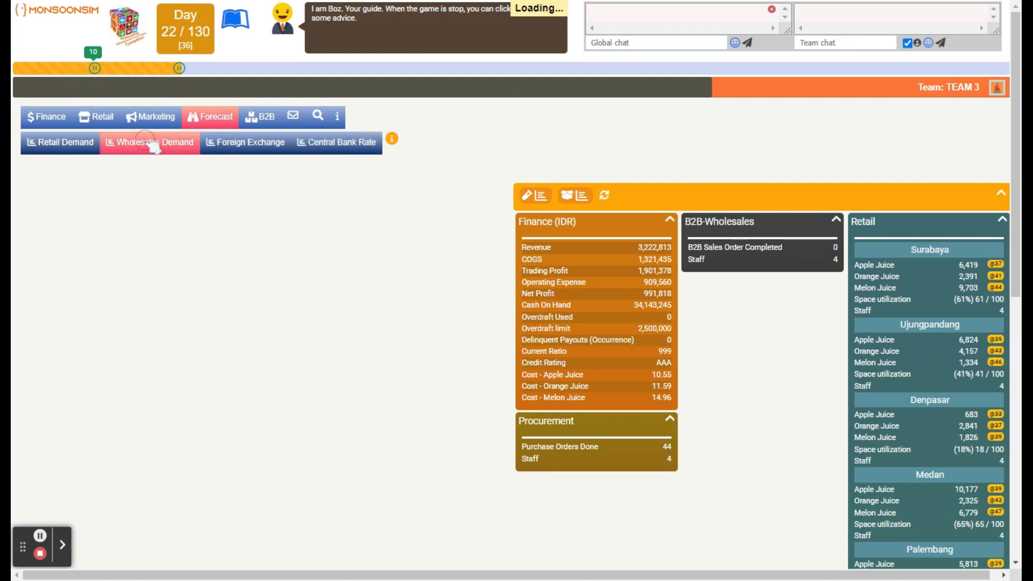
left_click(149, 142)
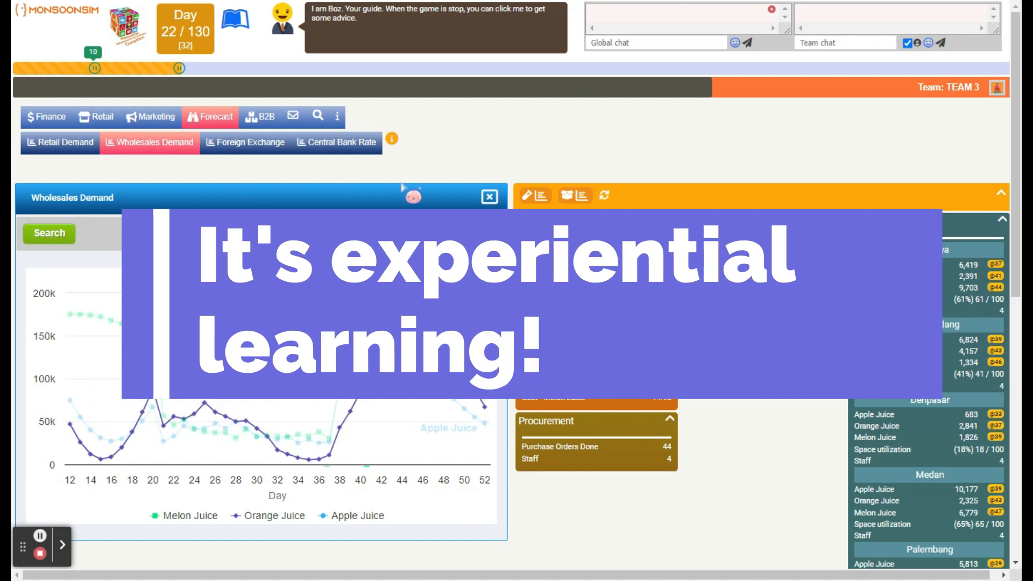
Step: Show the retail demand forecast, where Surabaya melon juice peaks near 6k on days 12–15
left_click(59, 142)
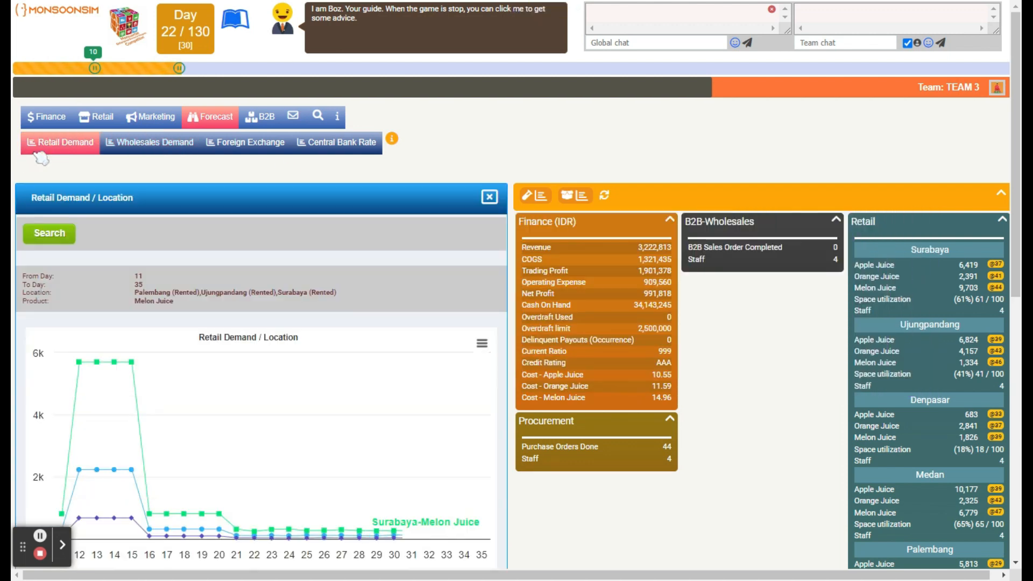
mouse_move(219, 528)
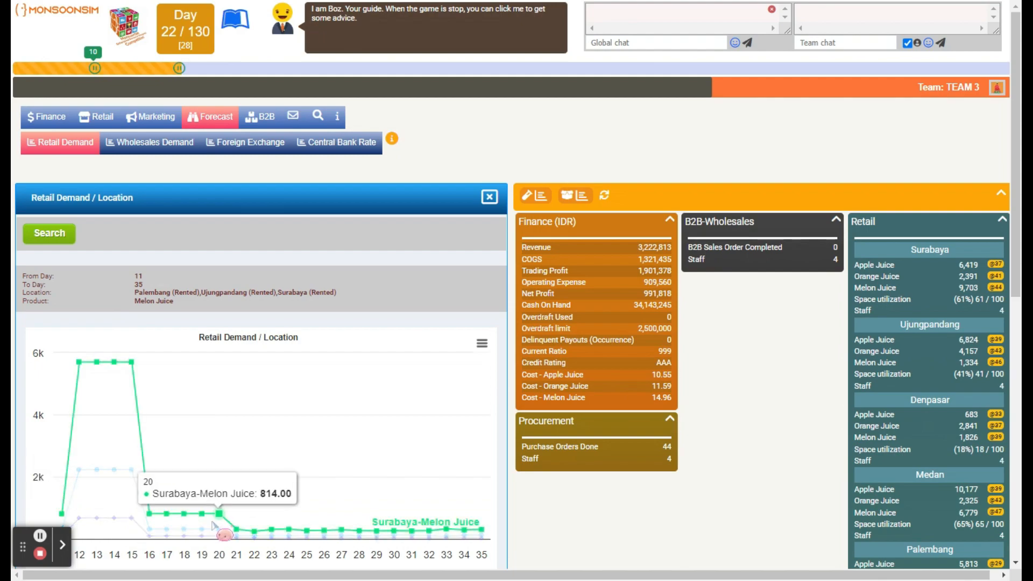